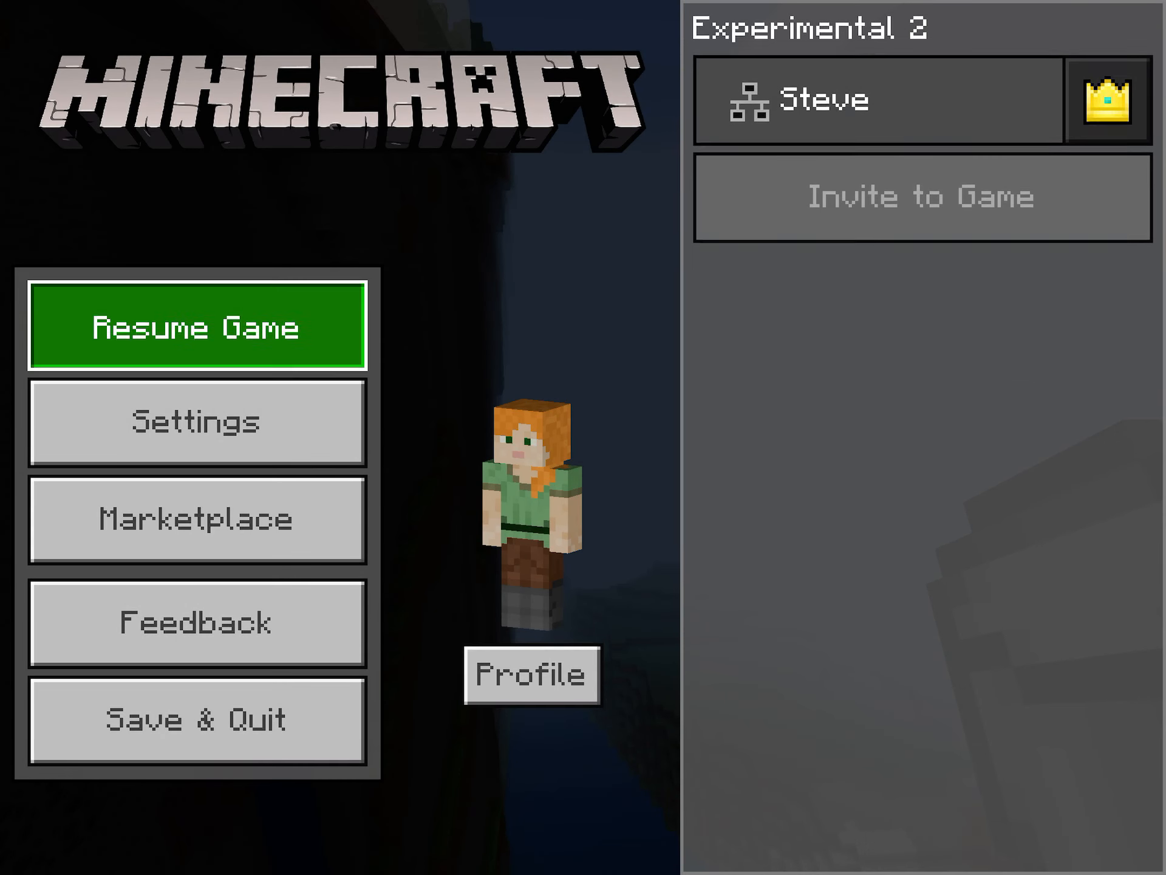
Resume the paused world, standing beside the stone cliff at X -12550819
{"action": "left_click", "coordinate": [197, 326]}
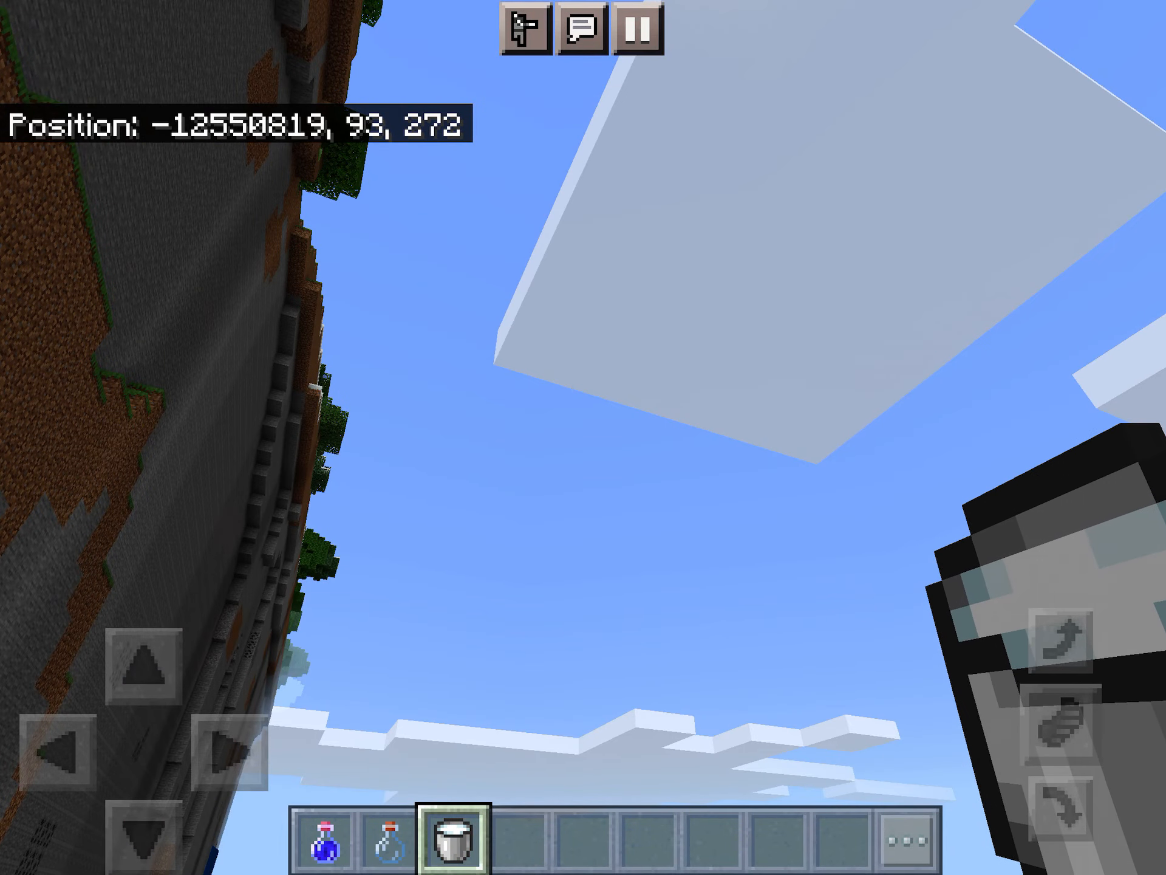
{"action": "left_click", "coordinate": [582, 34]}
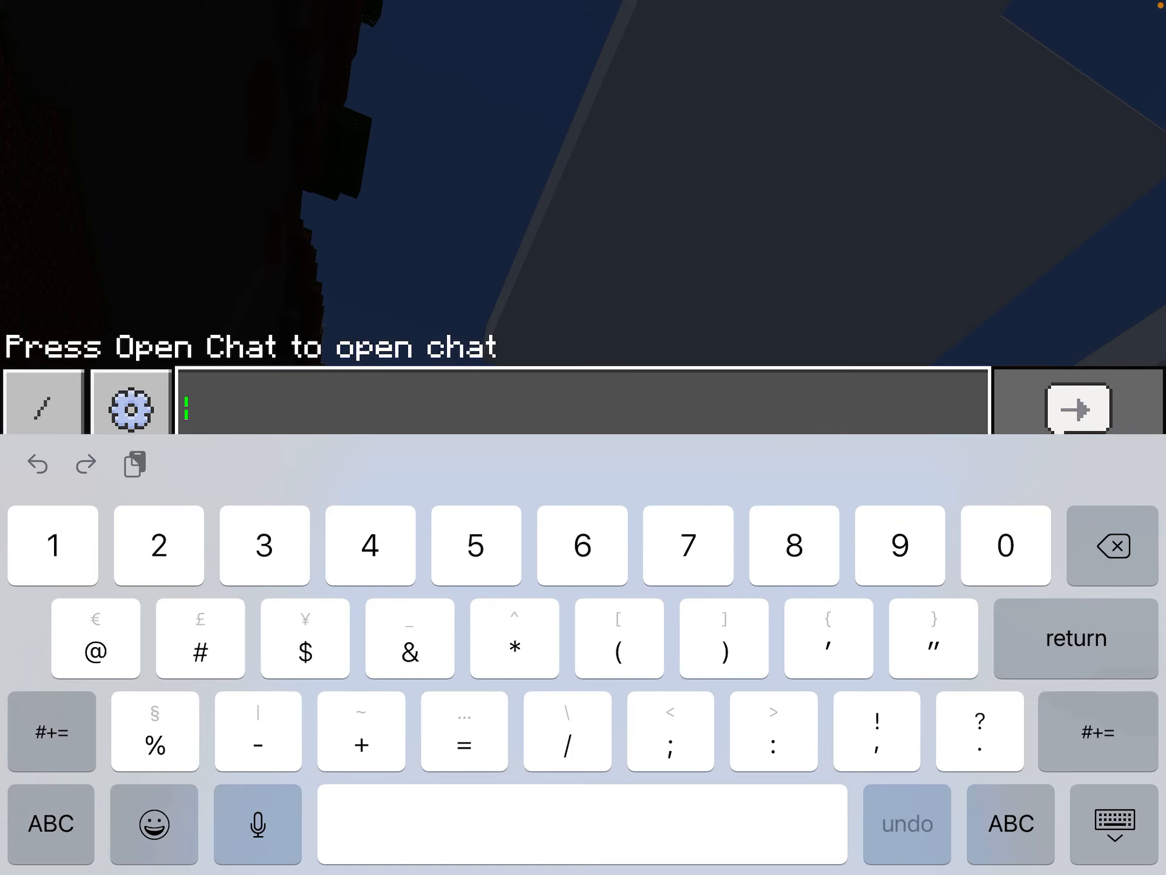
{"action": "type", "text": "/tp 1 100 -12"}
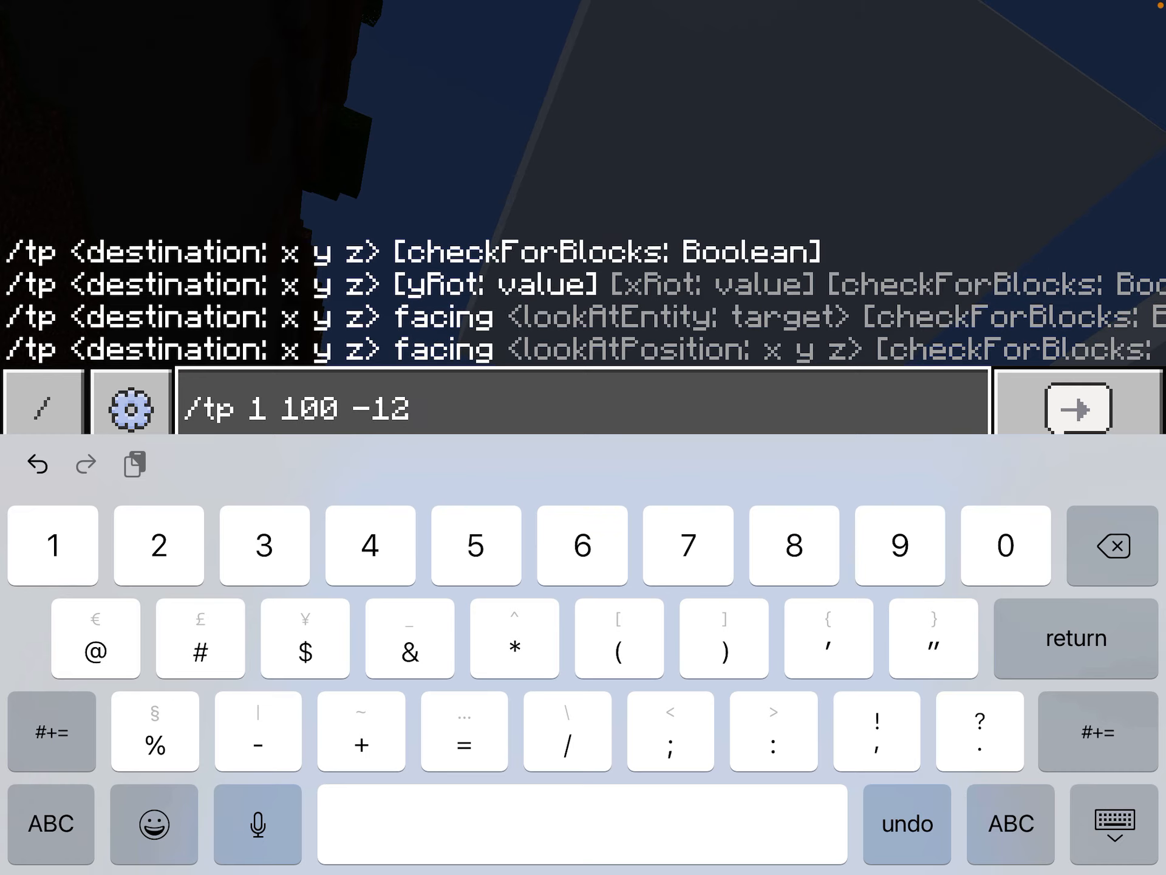
{"action": "left_click", "coordinate": [1076, 408]}
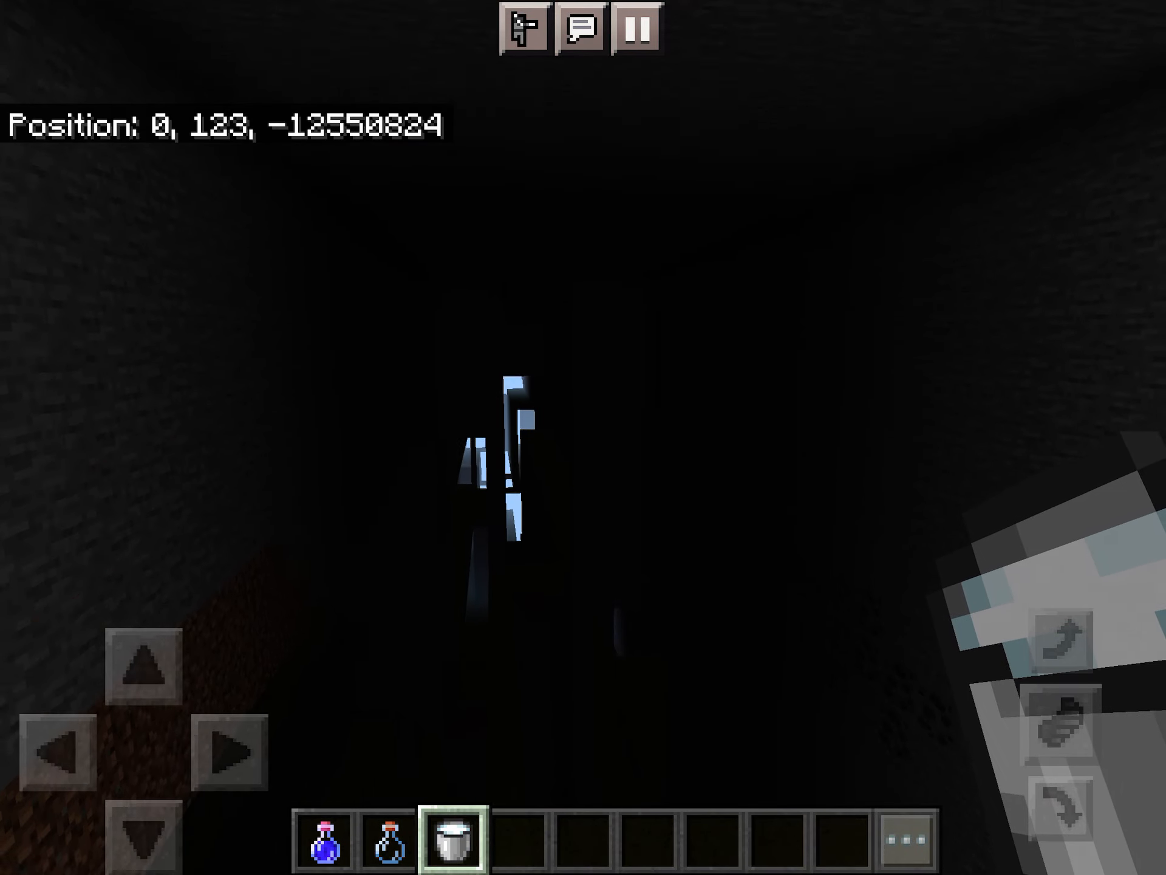
Fly up out of the dark tunnel onto the grassy terraced hills around Z -12550983
{"action": "left_click", "coordinate": [142, 662]}
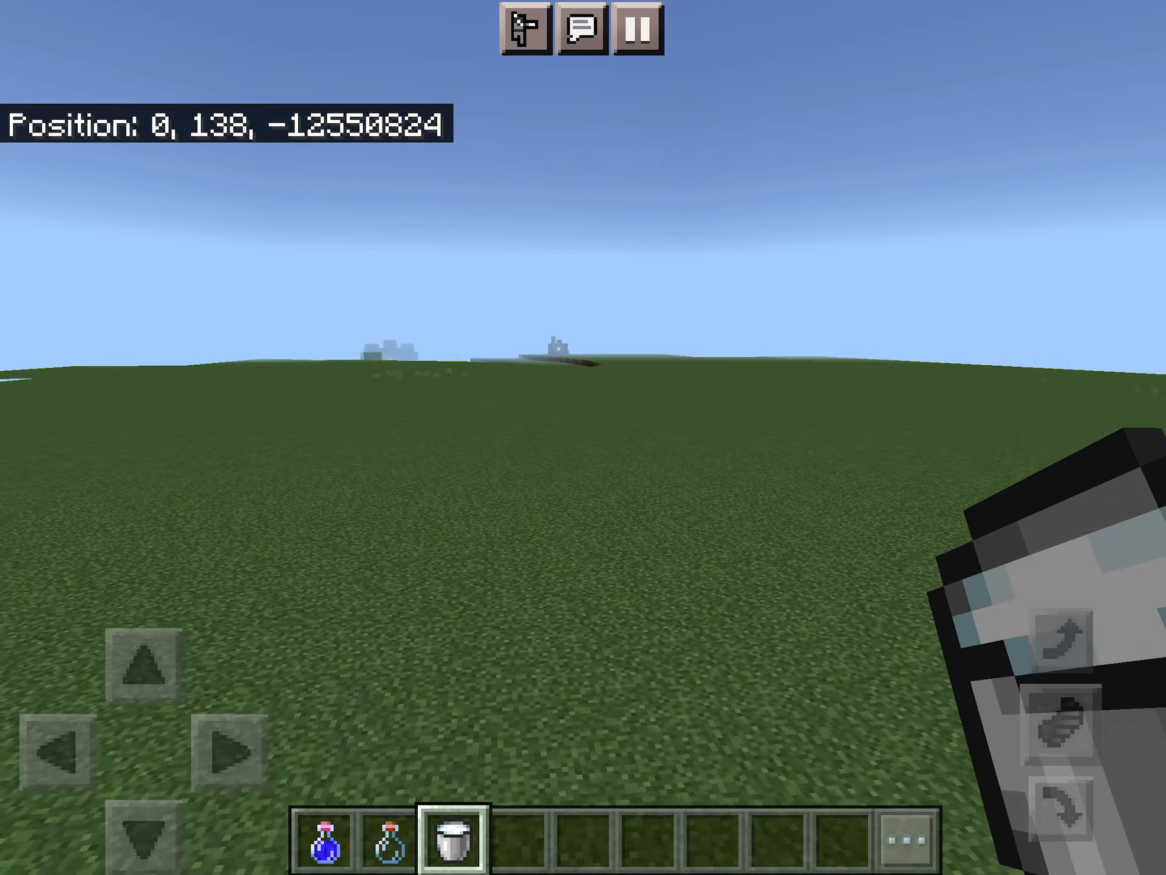
{"action": "left_click", "coordinate": [136, 671]}
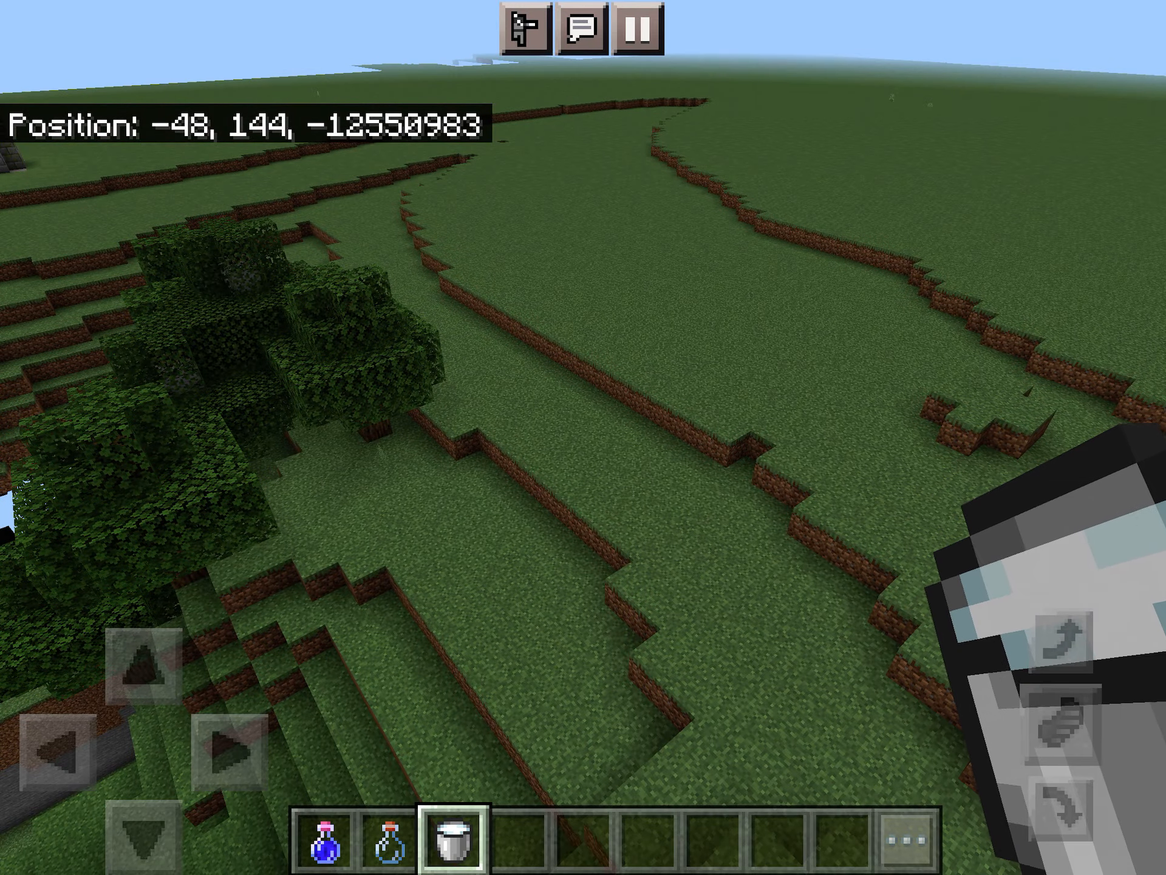
{"action": "left_click", "coordinate": [581, 28]}
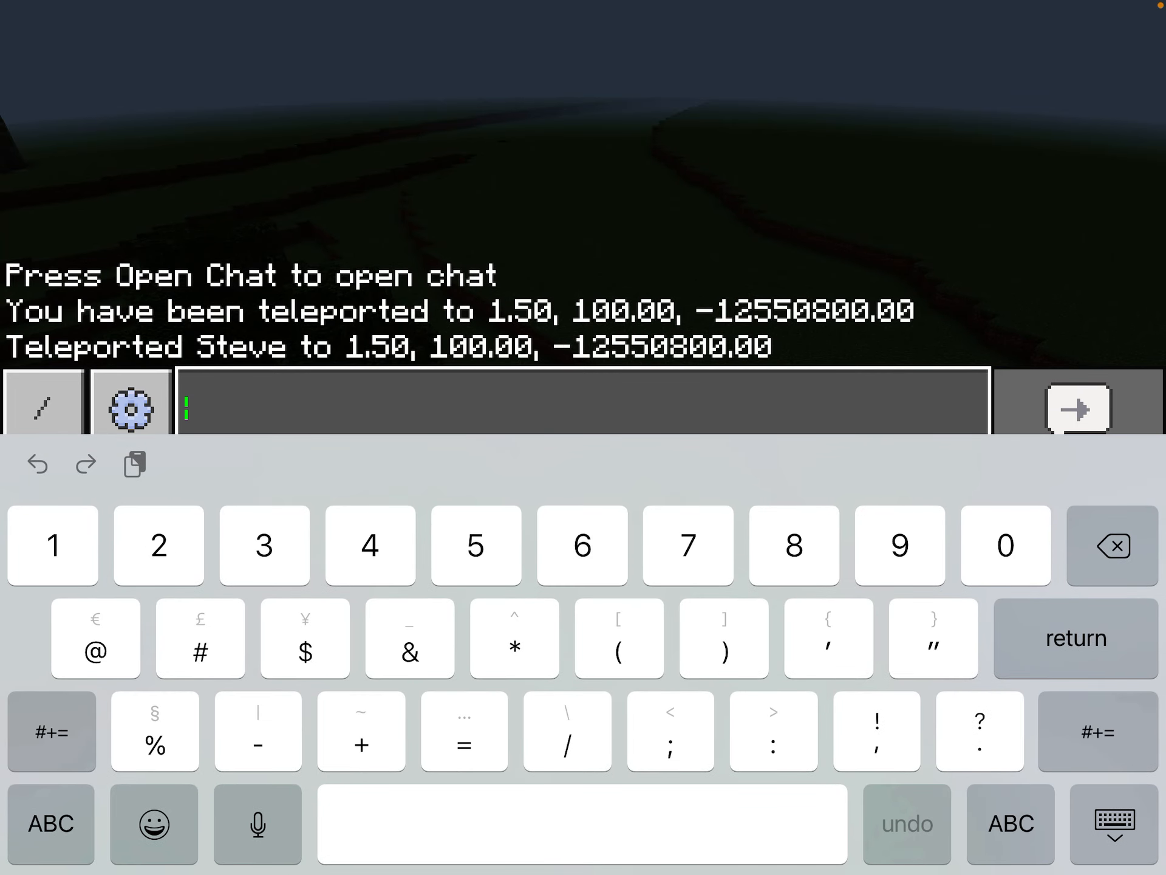
{"action": "type", "text": "/tp 1"}
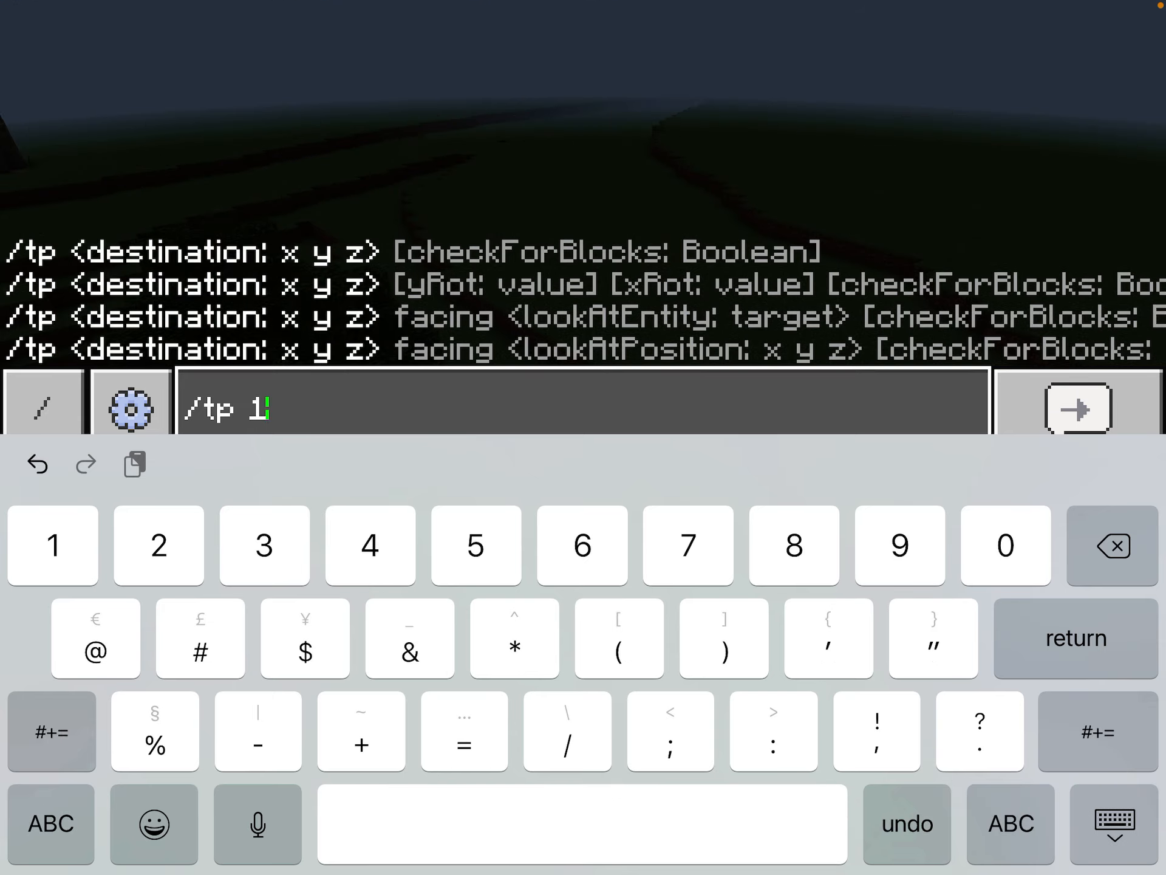
{"action": "type", "text": "2562277"}
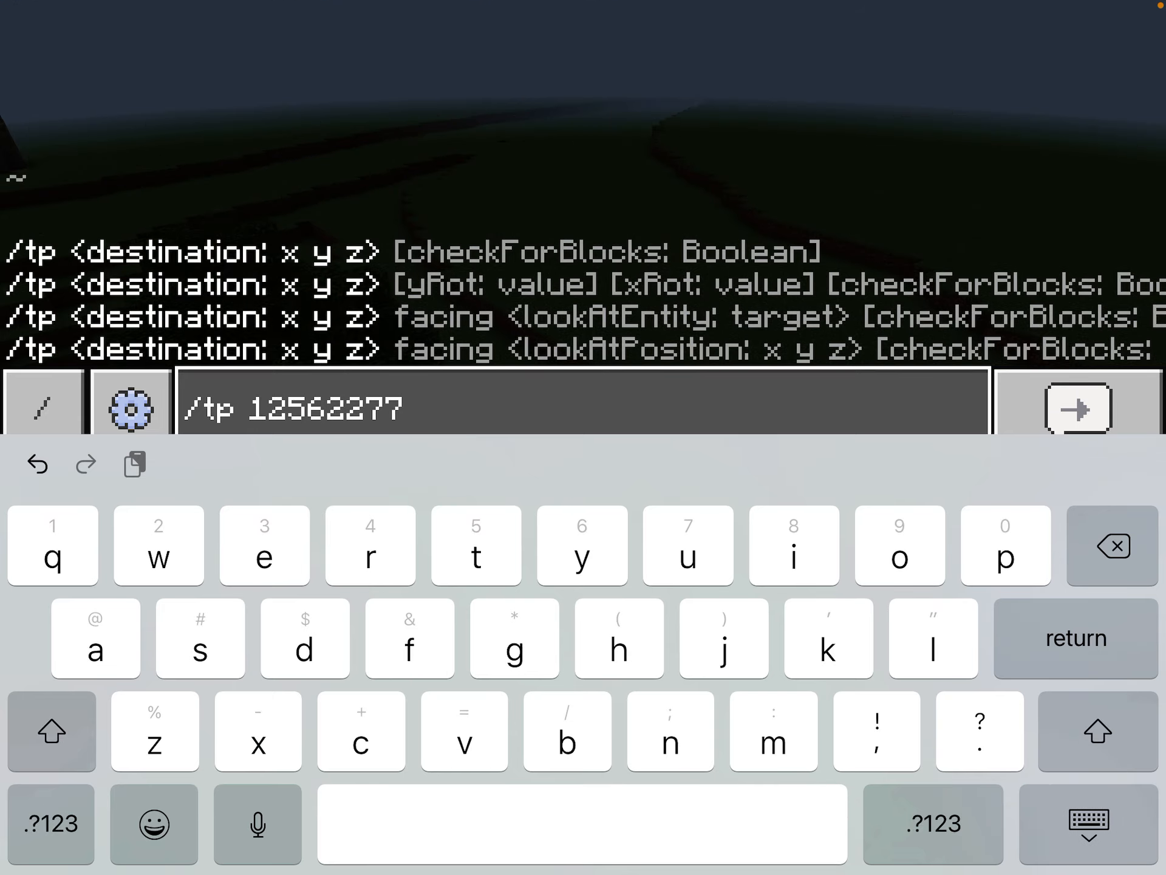
{"action": "type", "text": "150"}
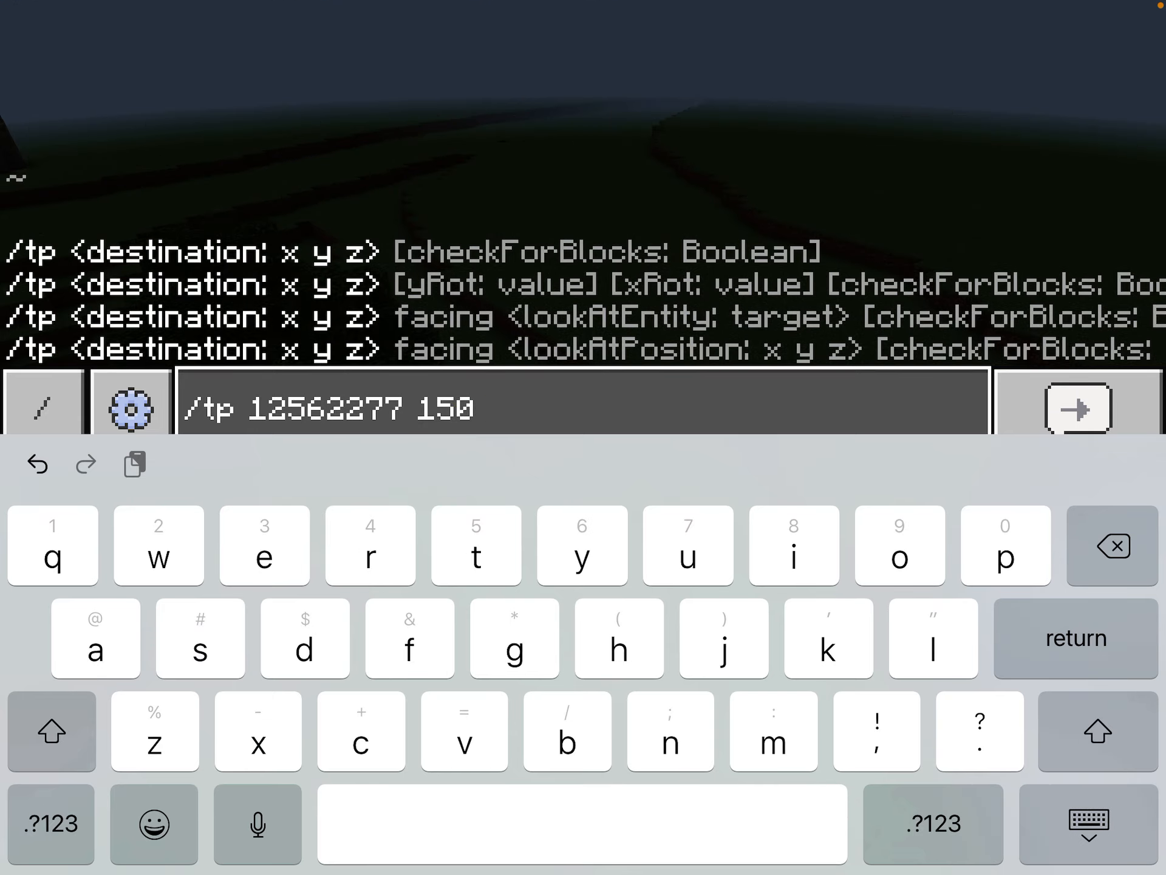
{"action": "left_click", "coordinate": [1075, 408]}
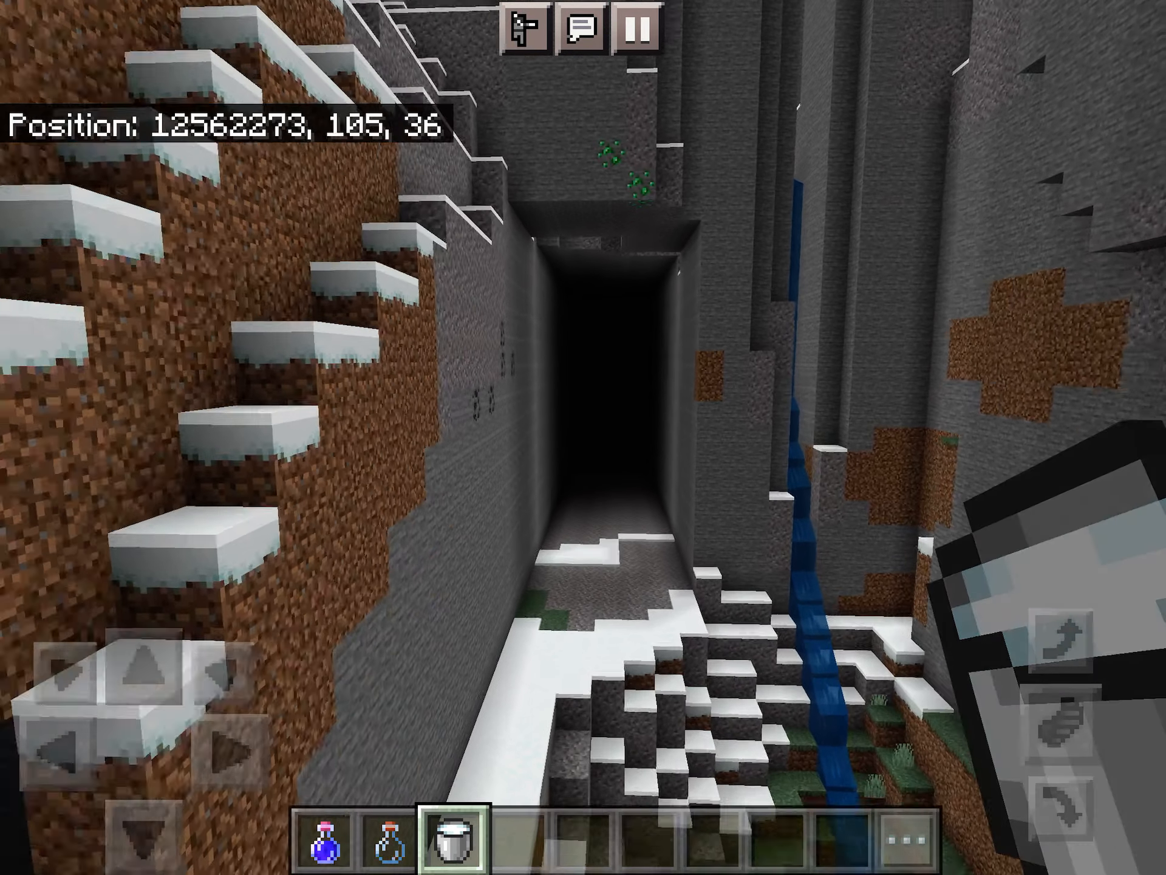
Walk forward through the long dark stone tunnel to about X 12562316
{"action": "left_click", "coordinate": [145, 691]}
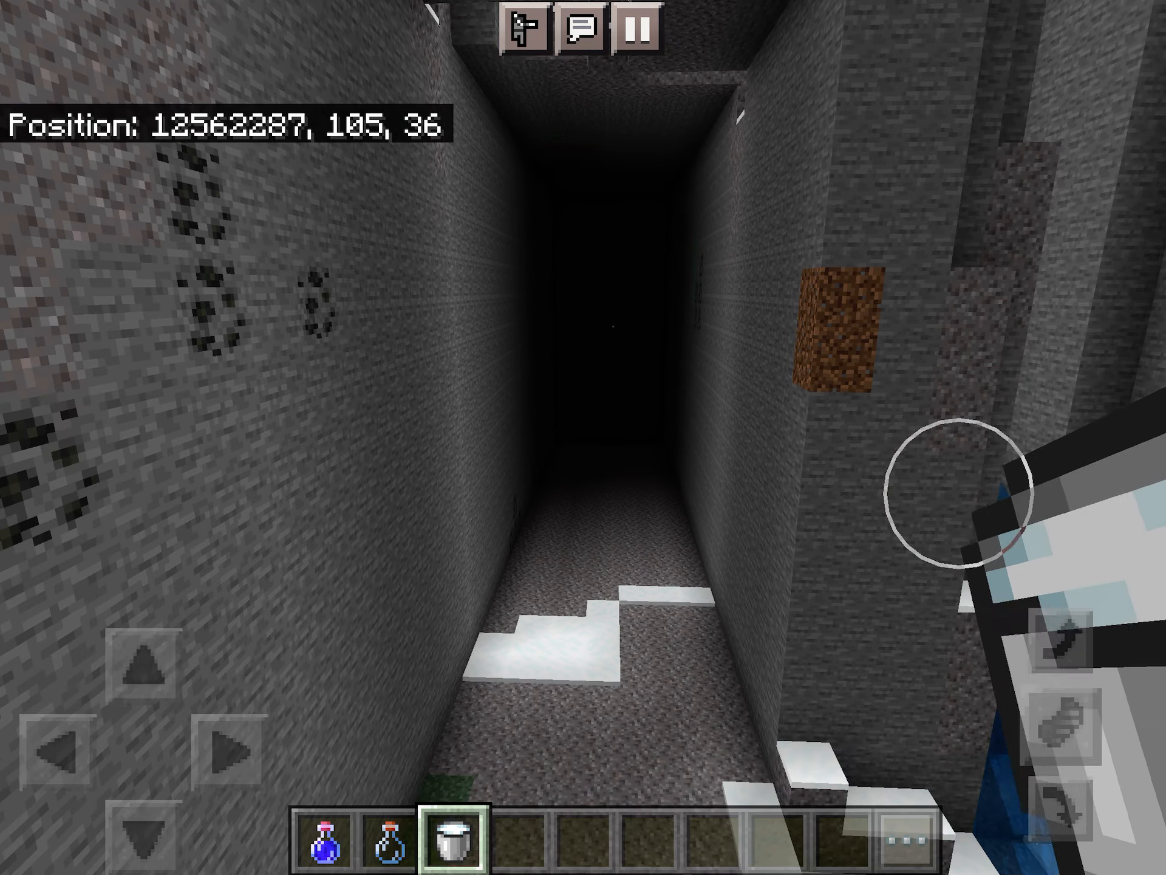
{"action": "left_click", "coordinate": [145, 667]}
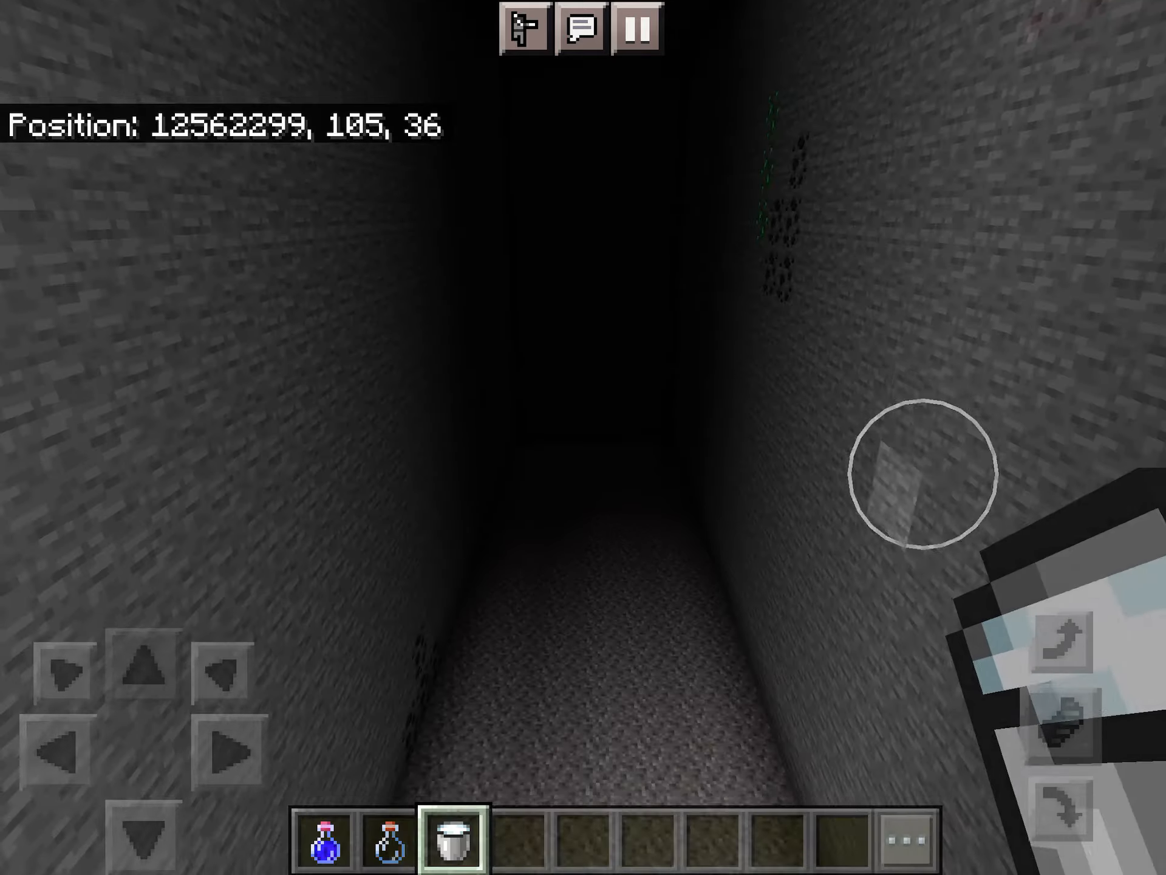
{"action": "left_click", "coordinate": [146, 671]}
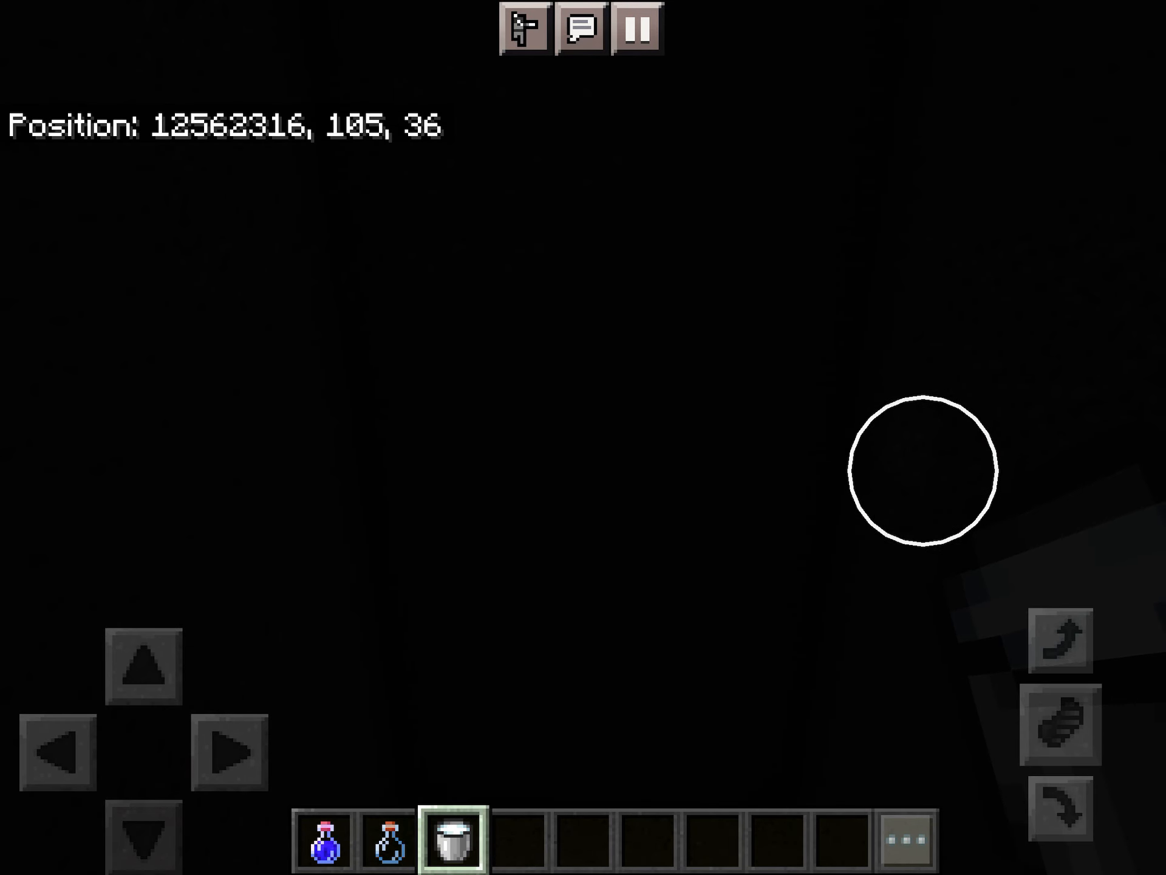
{"action": "left_click", "coordinate": [148, 668]}
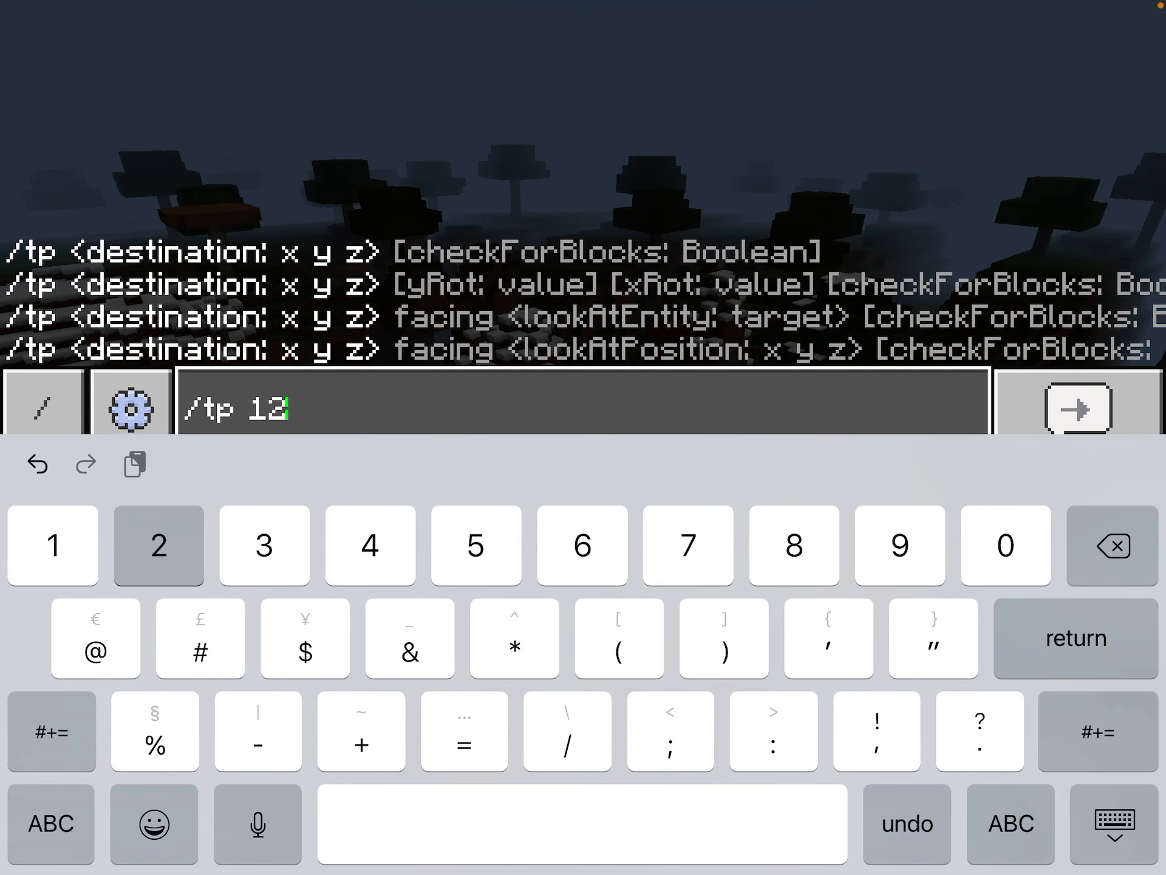
{"action": "type", "text": "562277 1"}
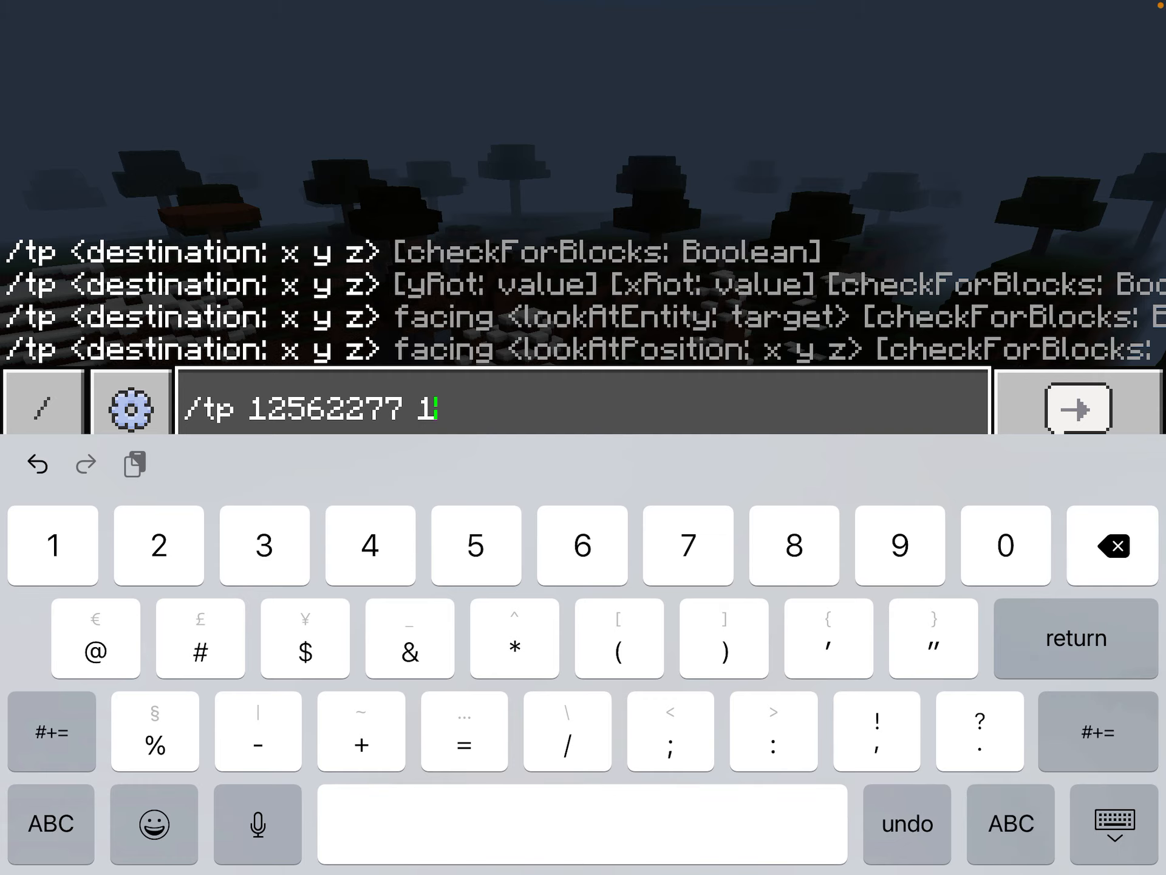
{"action": "type", "text": "50 1256"}
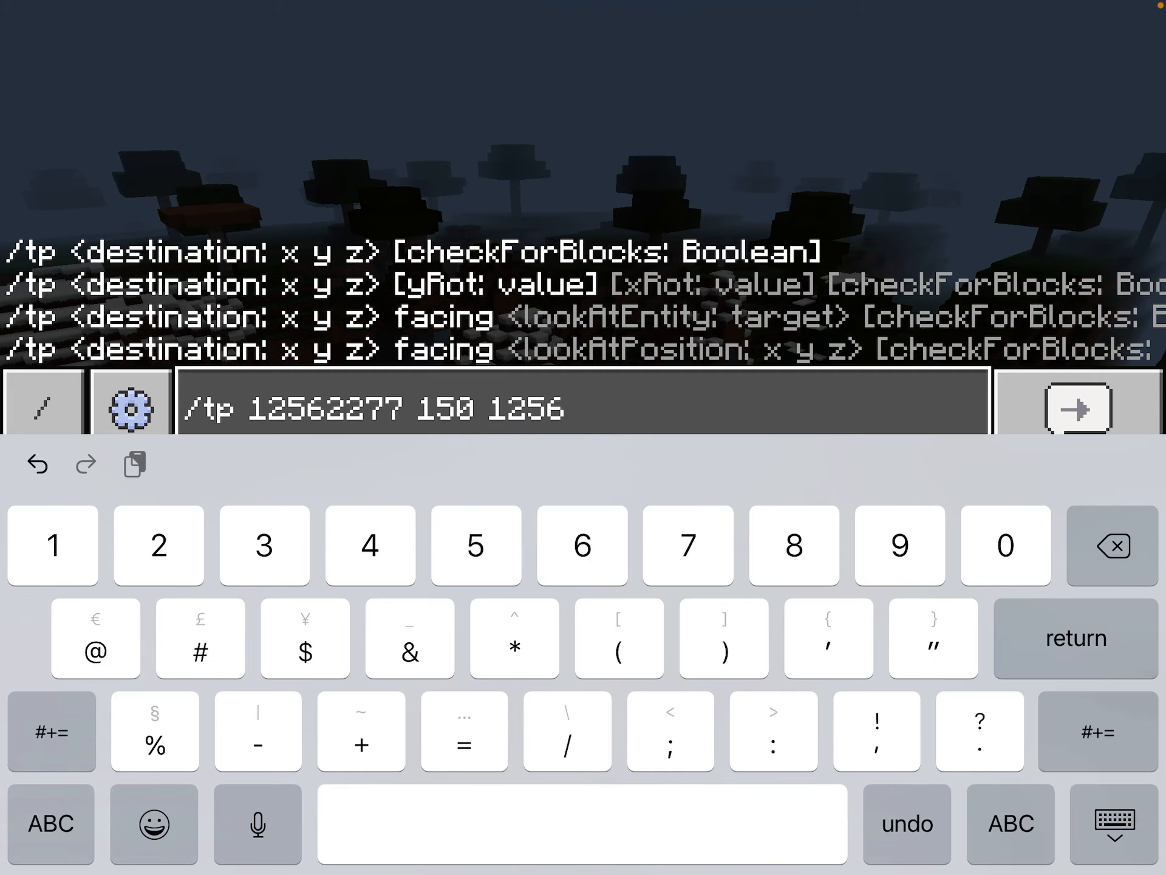
{"action": "left_click", "coordinate": [1075, 408]}
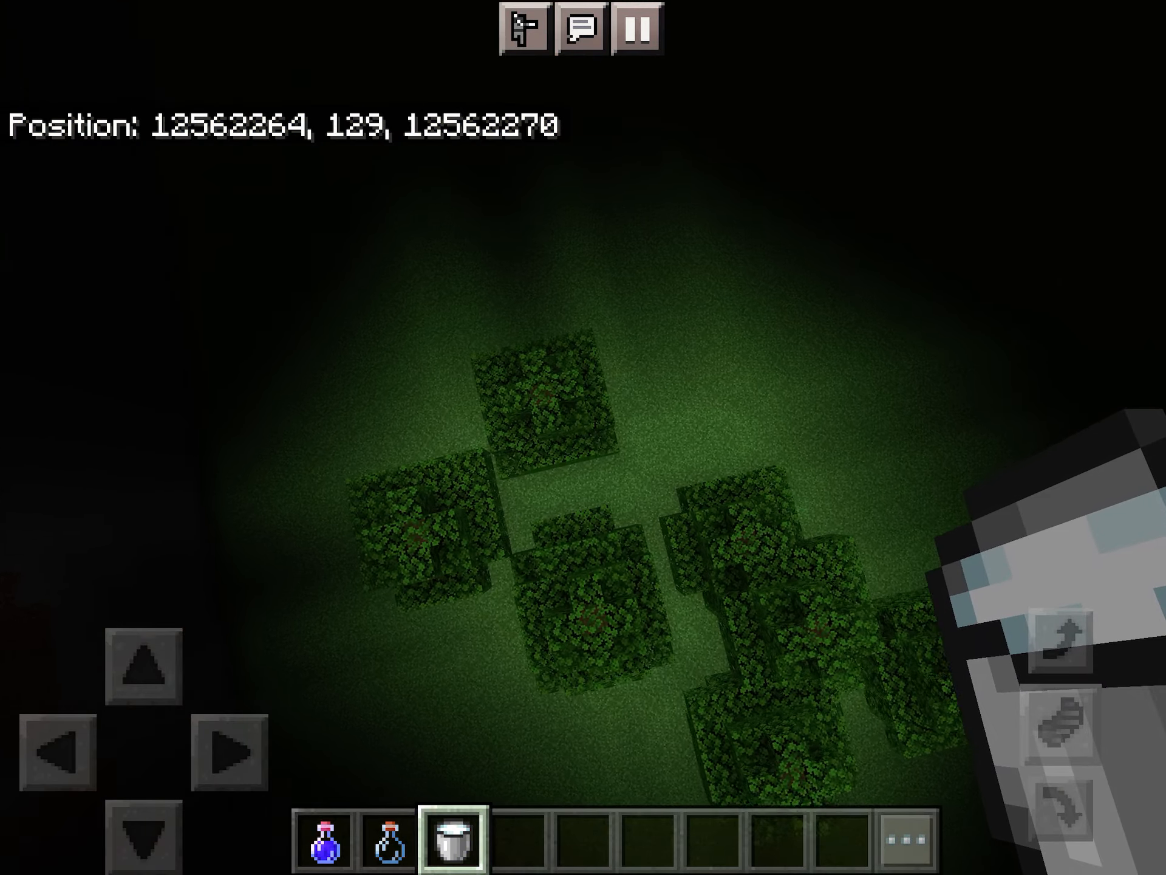
{"action": "left_click", "coordinate": [585, 30]}
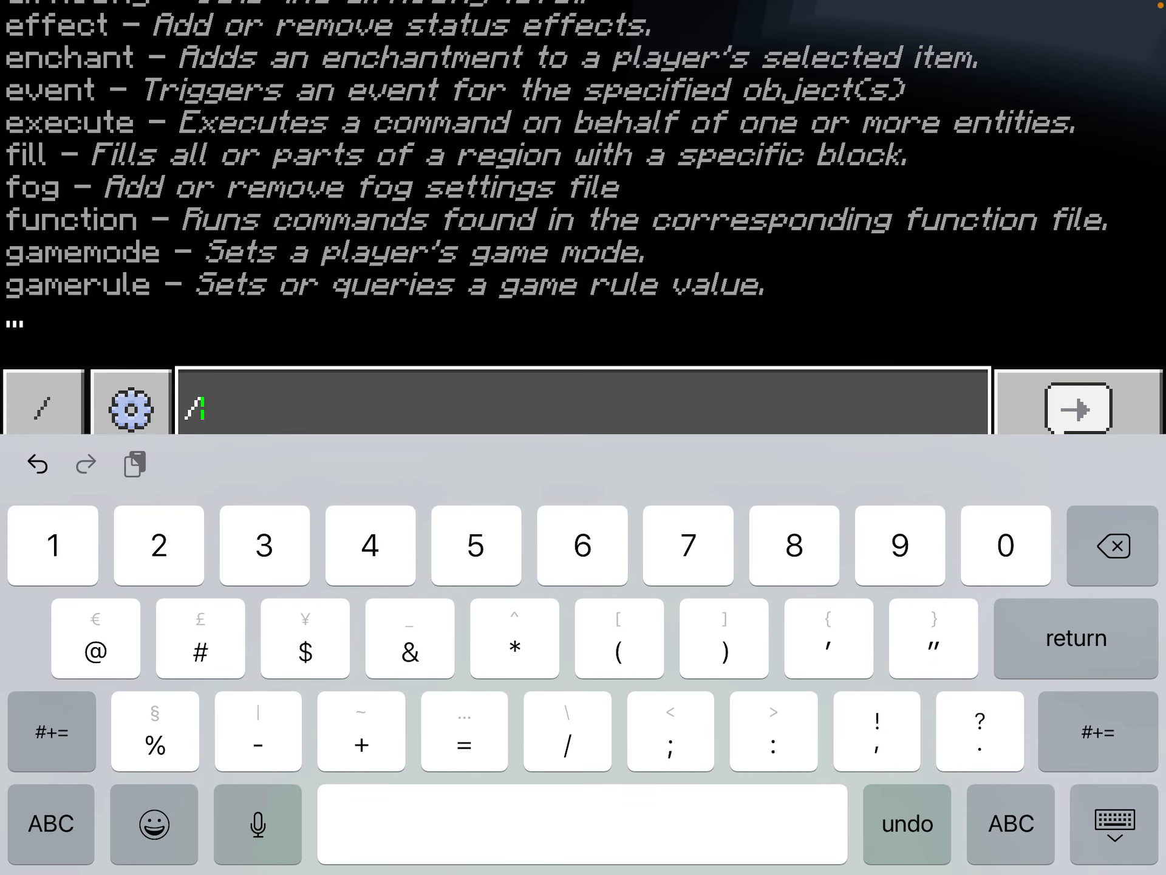
{"action": "type", "text": "tp"}
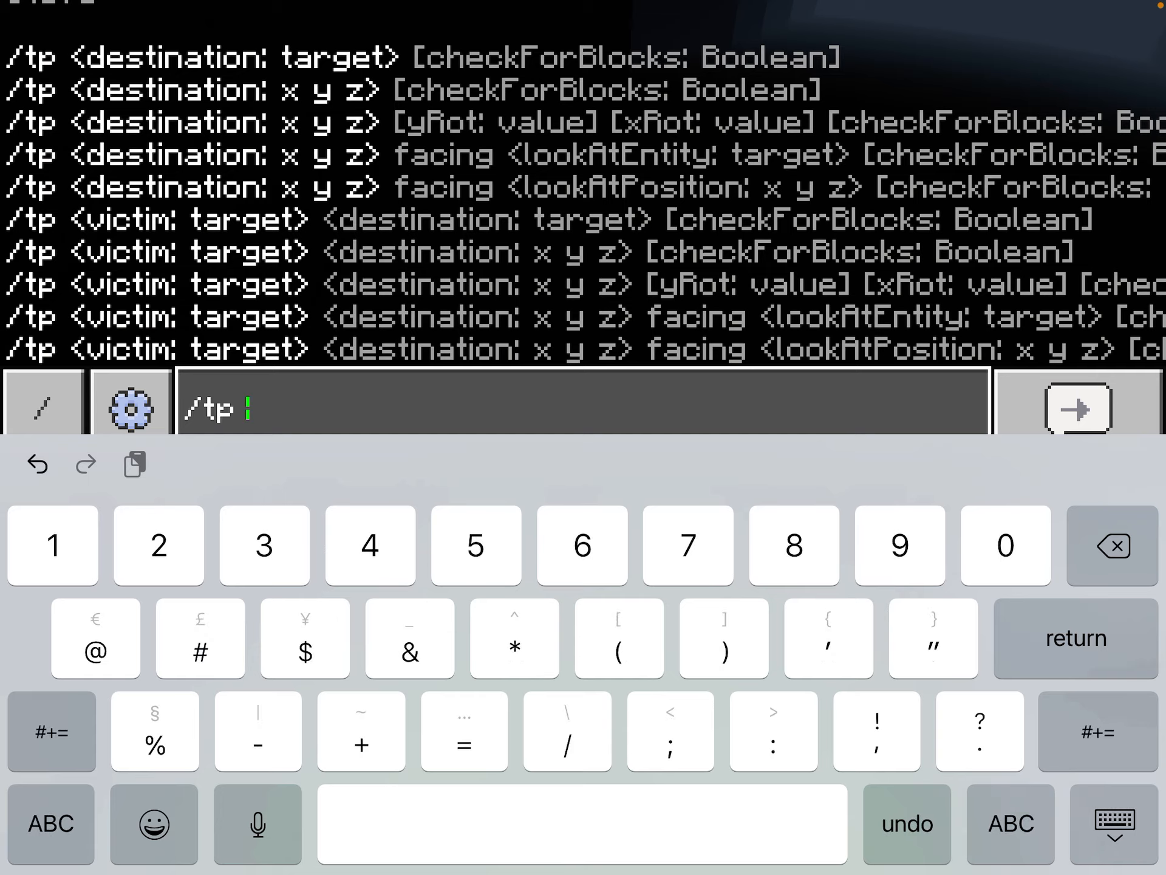
{"action": "type", "text": "-12550800 100 -1255"}
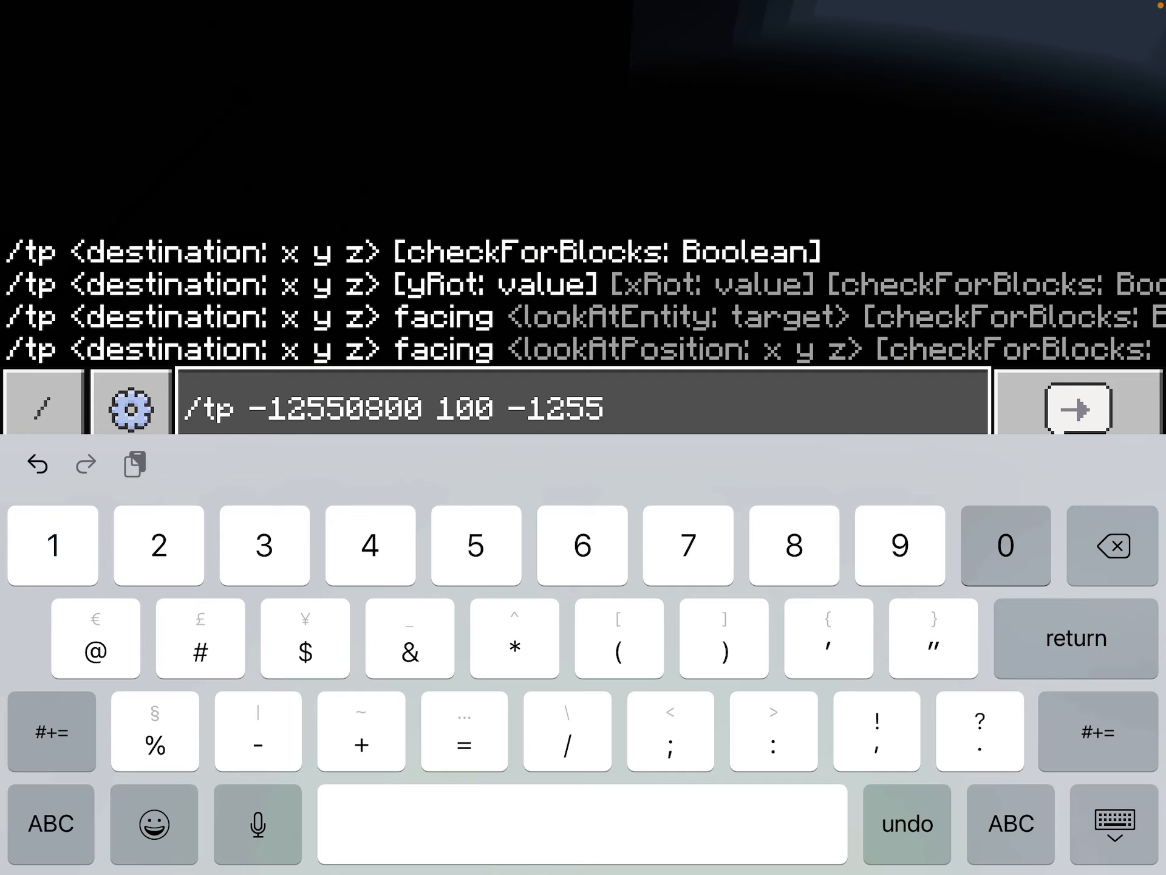
{"action": "left_click", "coordinate": [1074, 408]}
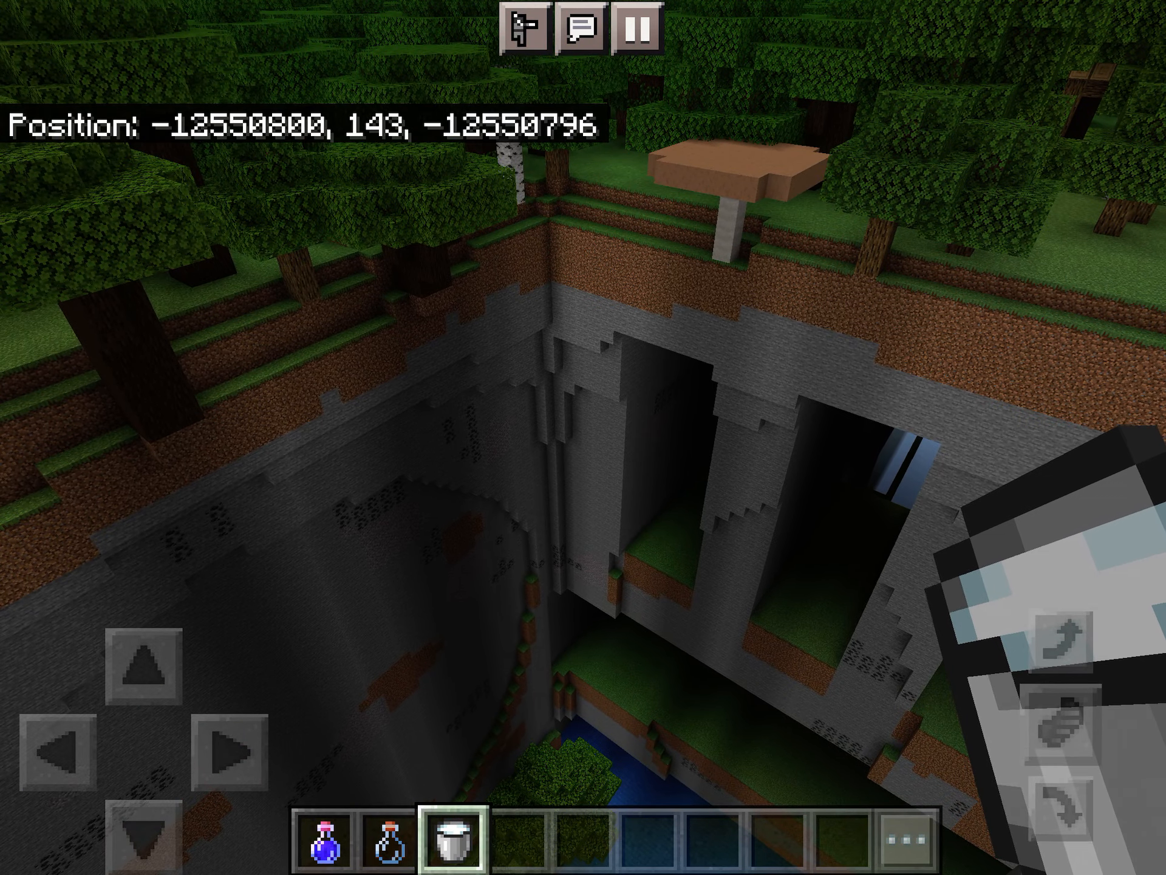
Pause the game after viewing the huge cave opening at the negative corner
{"action": "left_click", "coordinate": [632, 34]}
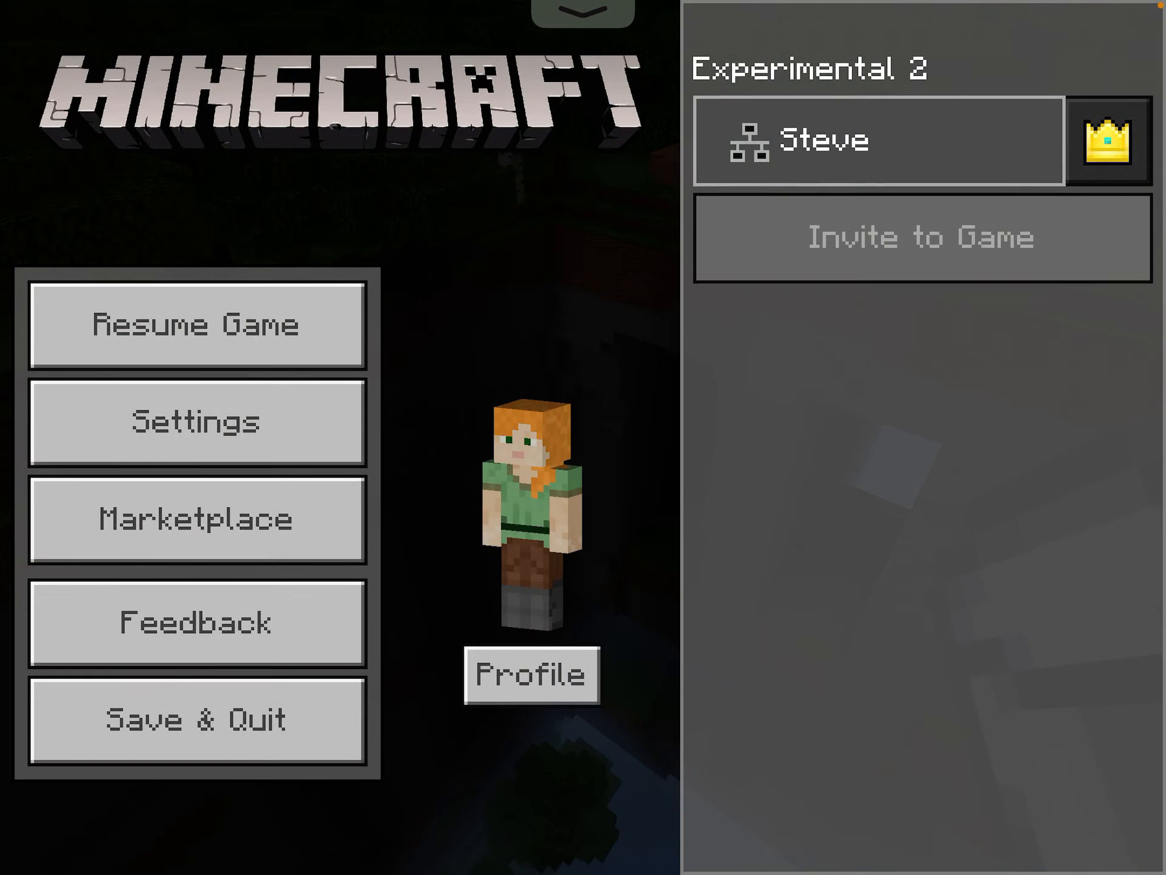